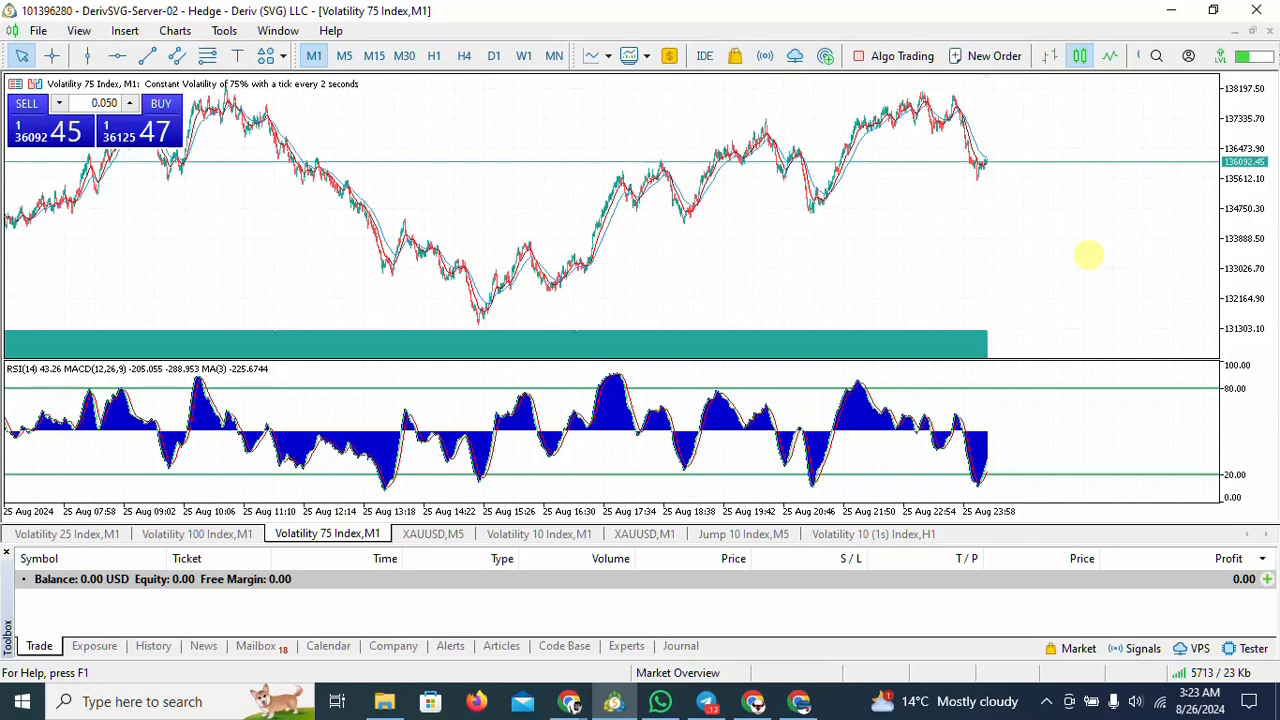
{"action": "mouse_move", "coordinate": [902, 147]}
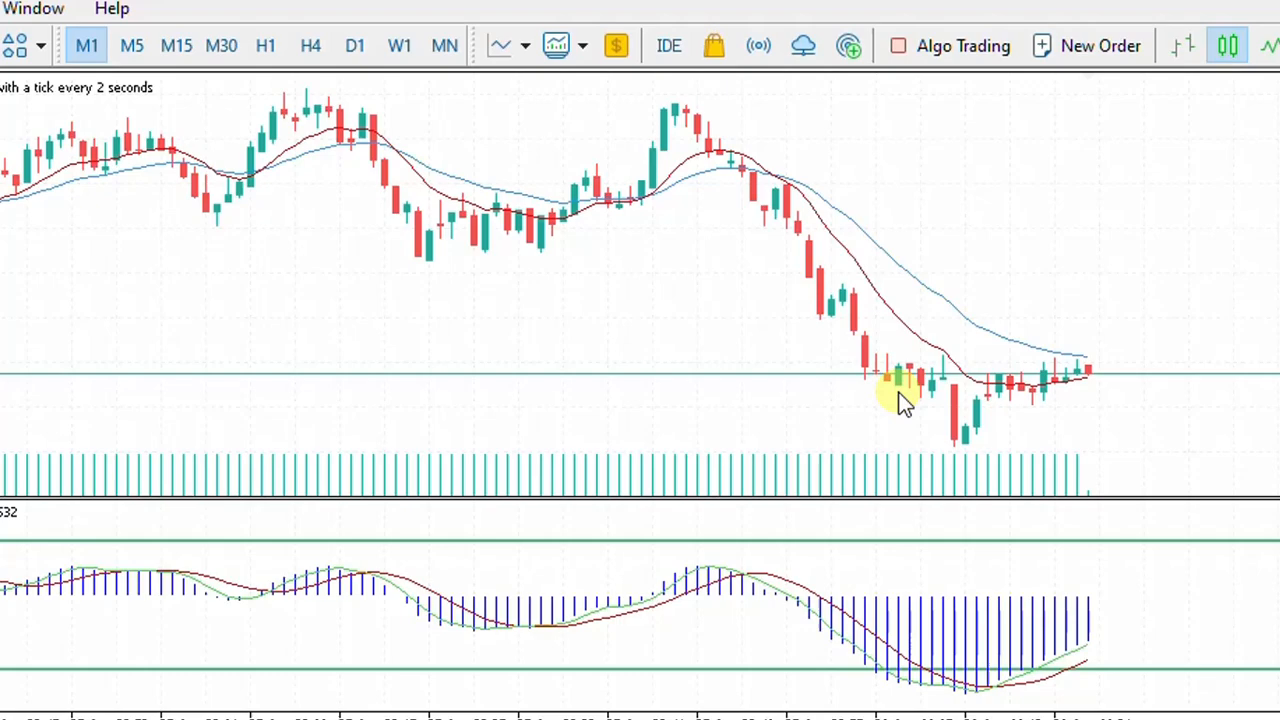
{"action": "mouse_move", "coordinate": [815, 255]}
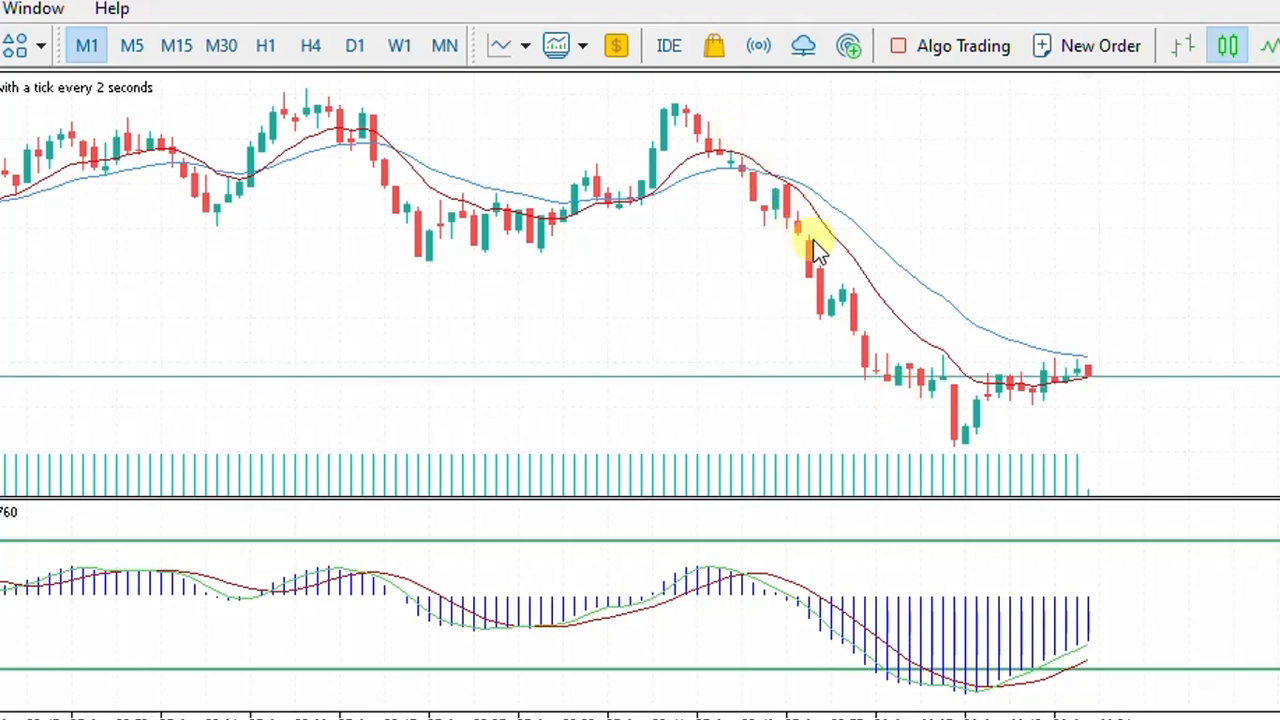
{"action": "mouse_move", "coordinate": [960, 435]}
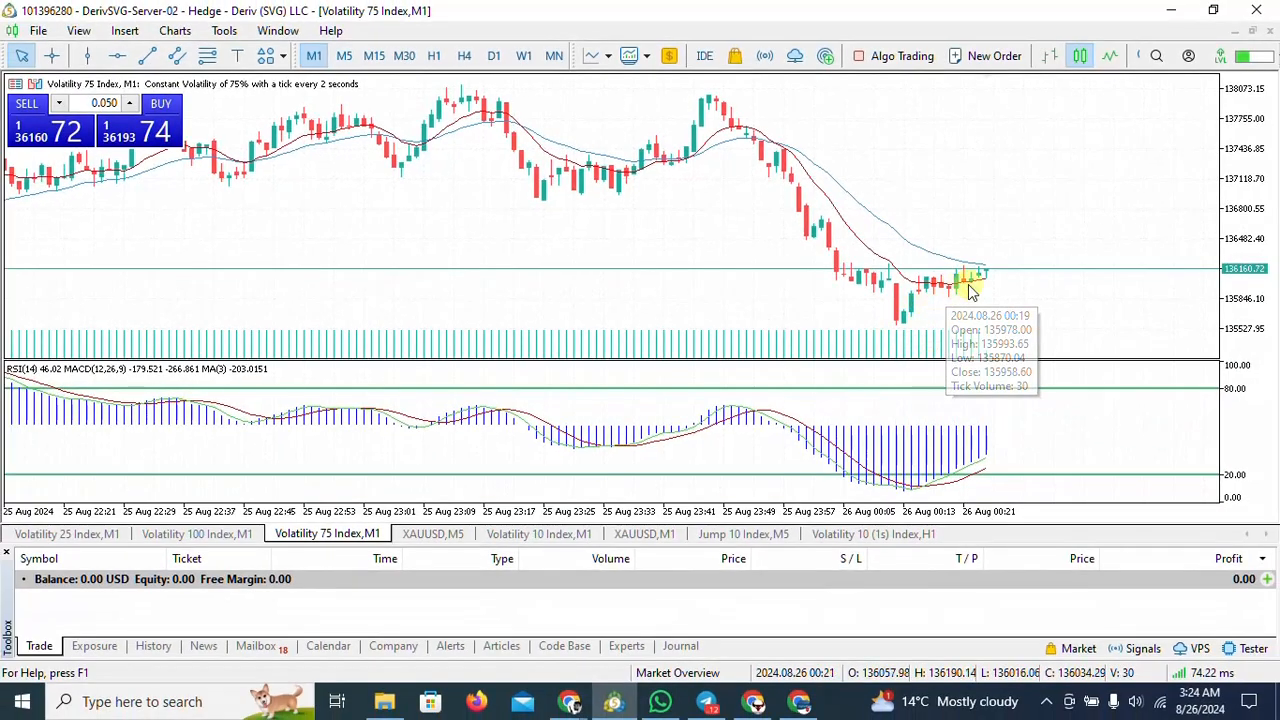
{"action": "mouse_move", "coordinate": [993, 268]}
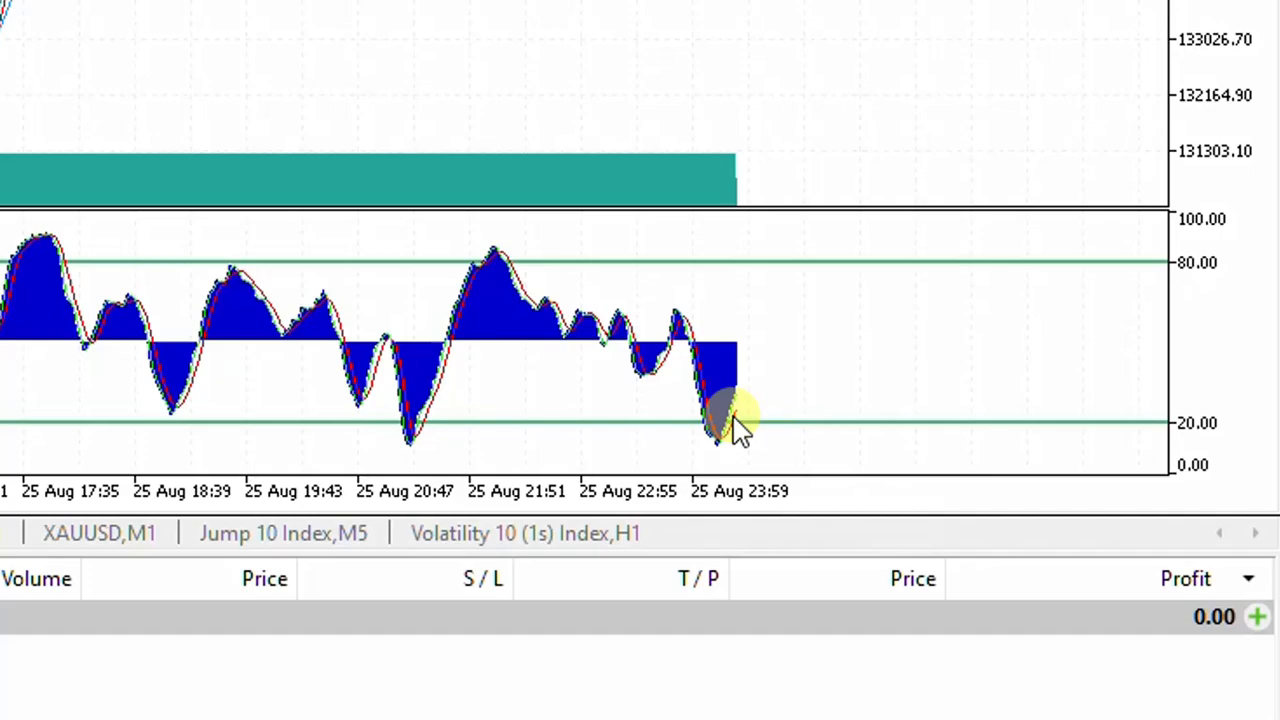
{"action": "mouse_move", "coordinate": [730, 430]}
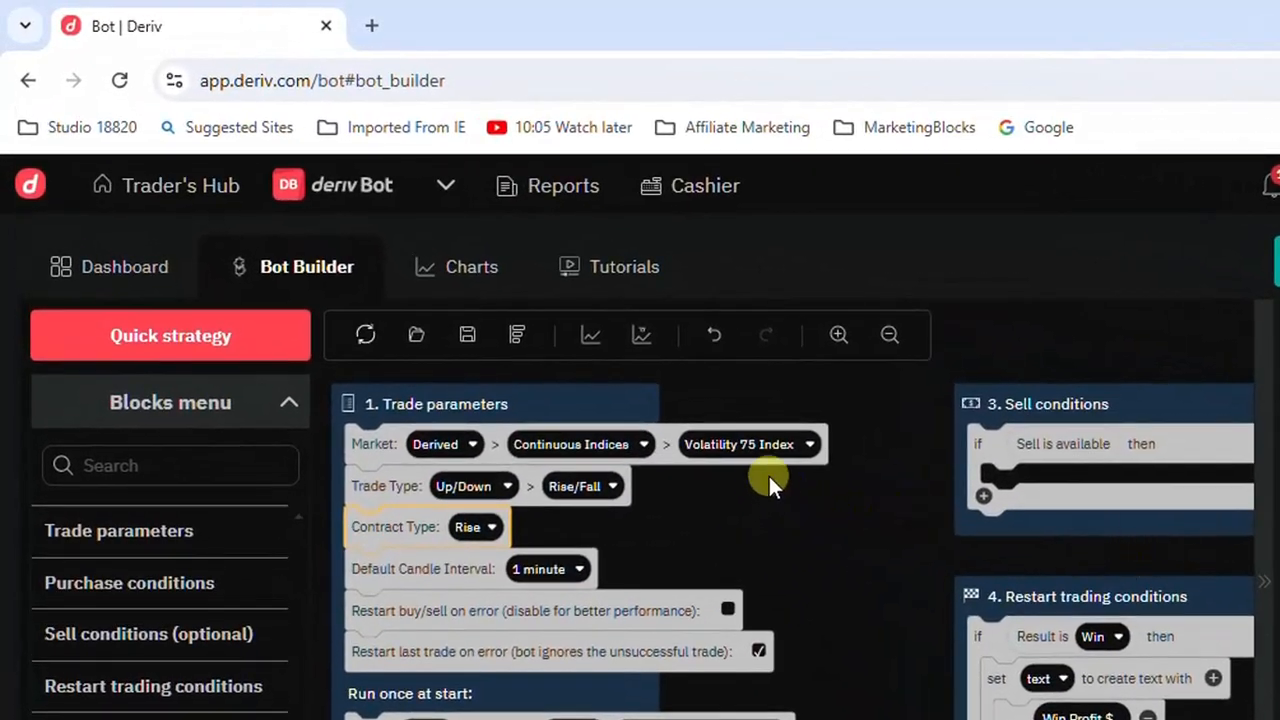
{"action": "mouse_move", "coordinate": [488, 486]}
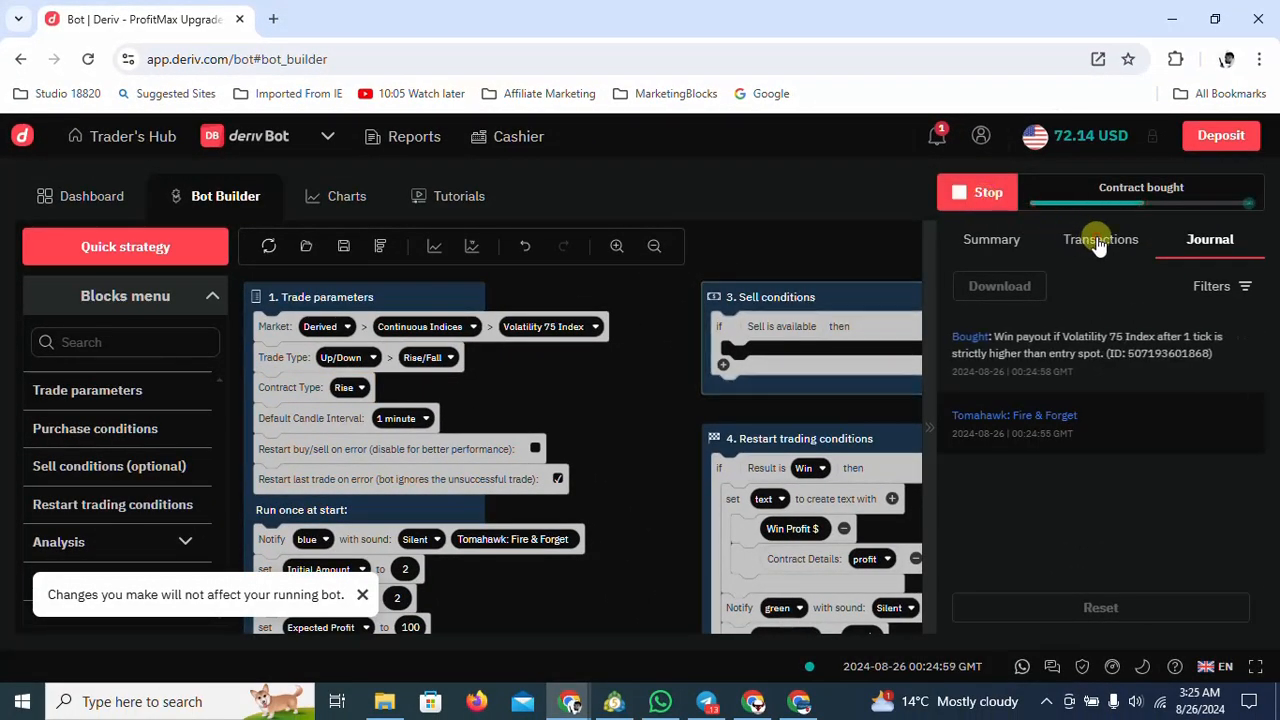
Run the Volatility 75 Index Rise/Fall bot so it buys its first Rise contract.
{"action": "left_click", "coordinate": [1100, 239]}
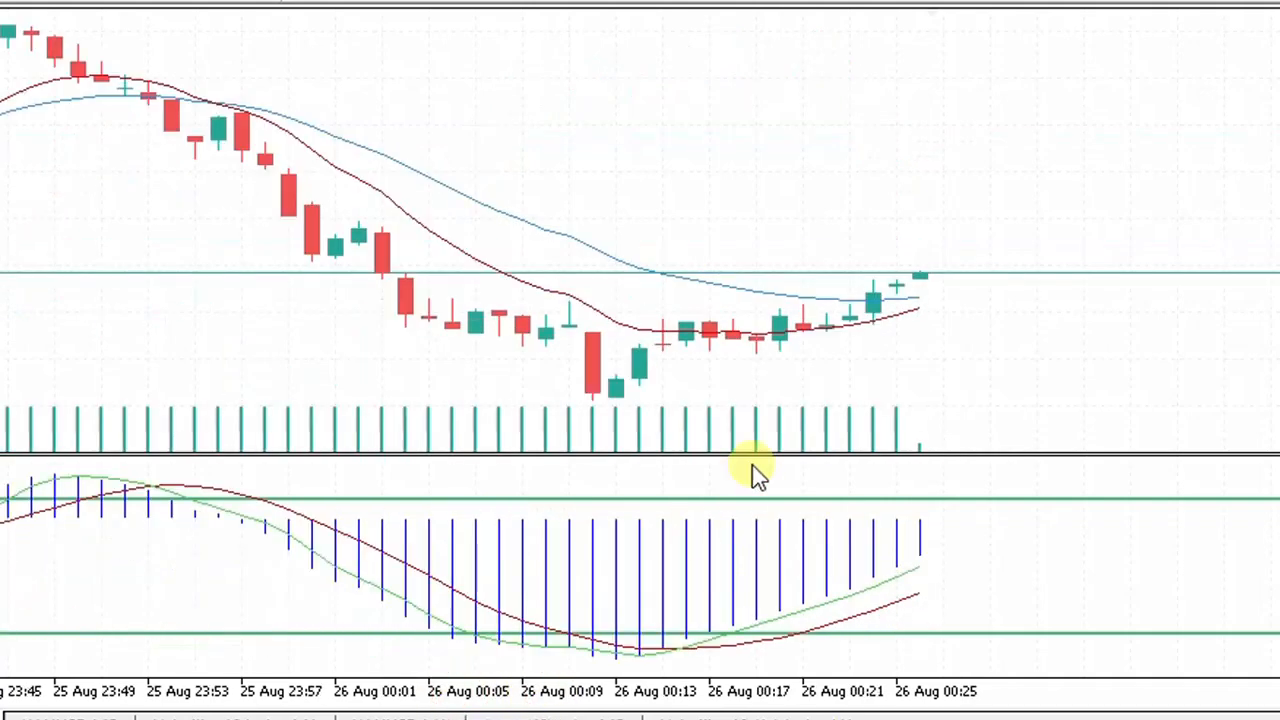
{"action": "mouse_move", "coordinate": [730, 290]}
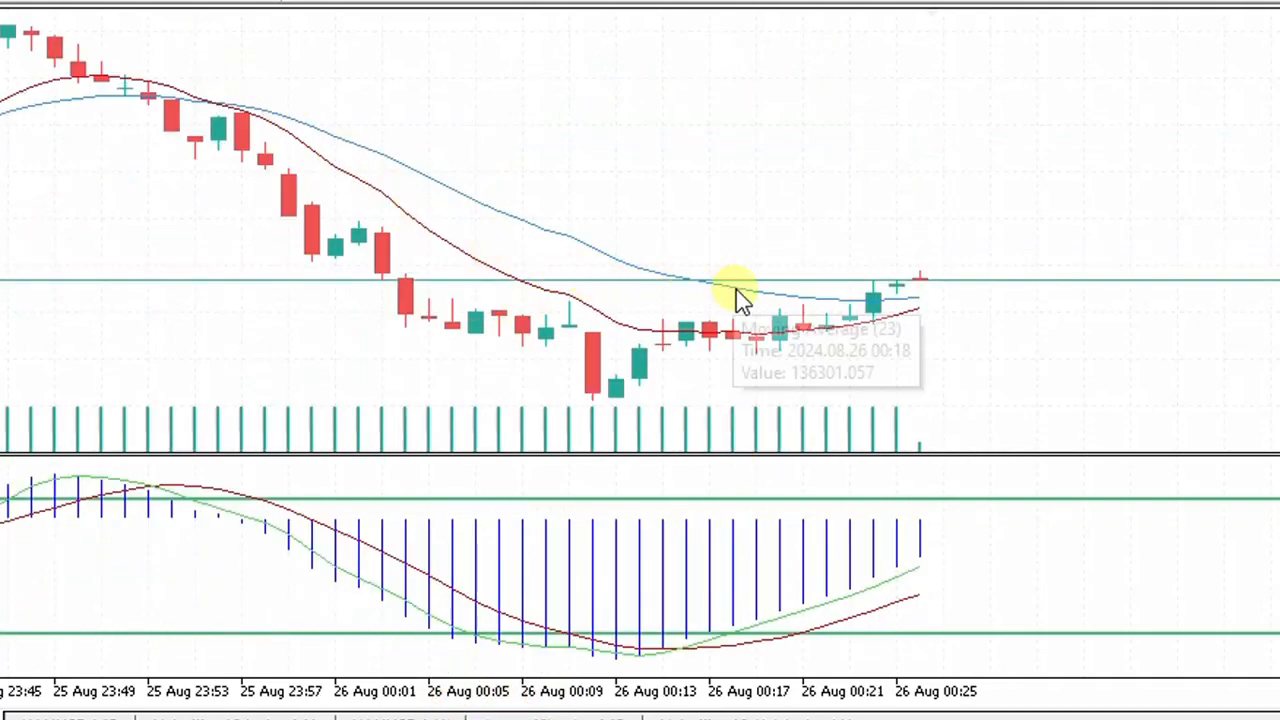
{"action": "mouse_move", "coordinate": [385, 185]}
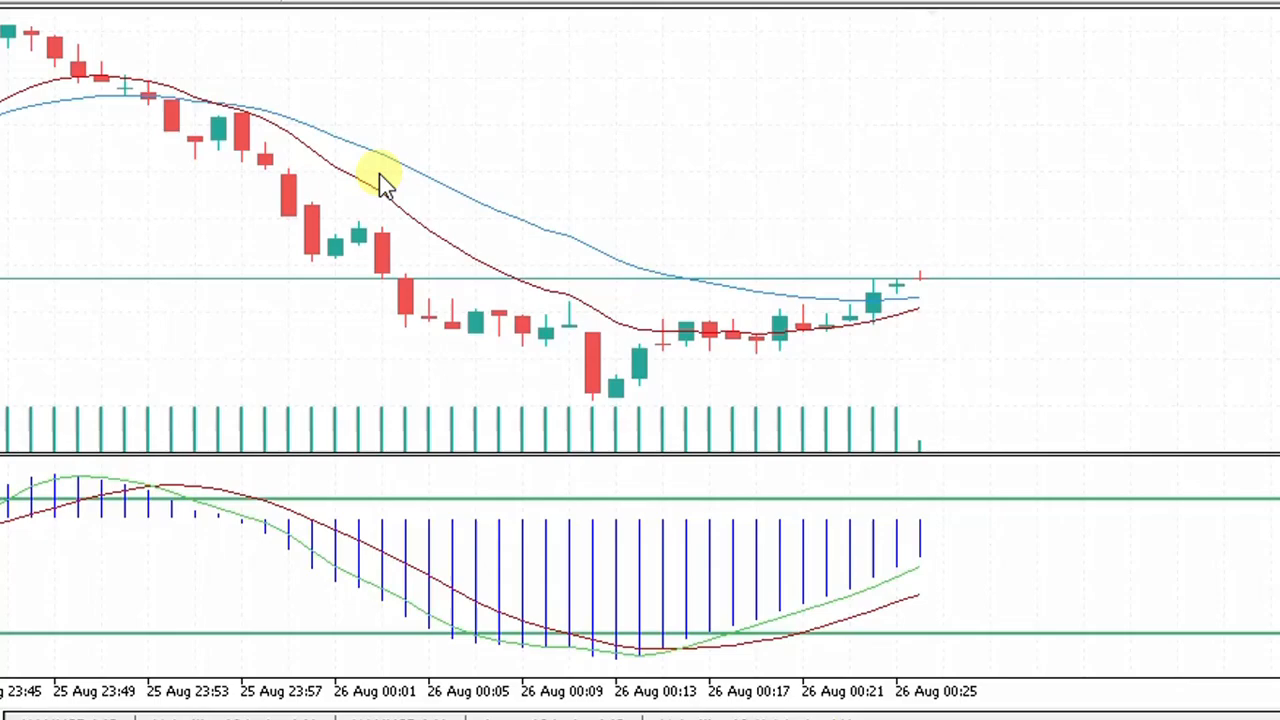
{"action": "mouse_move", "coordinate": [1017, 80]}
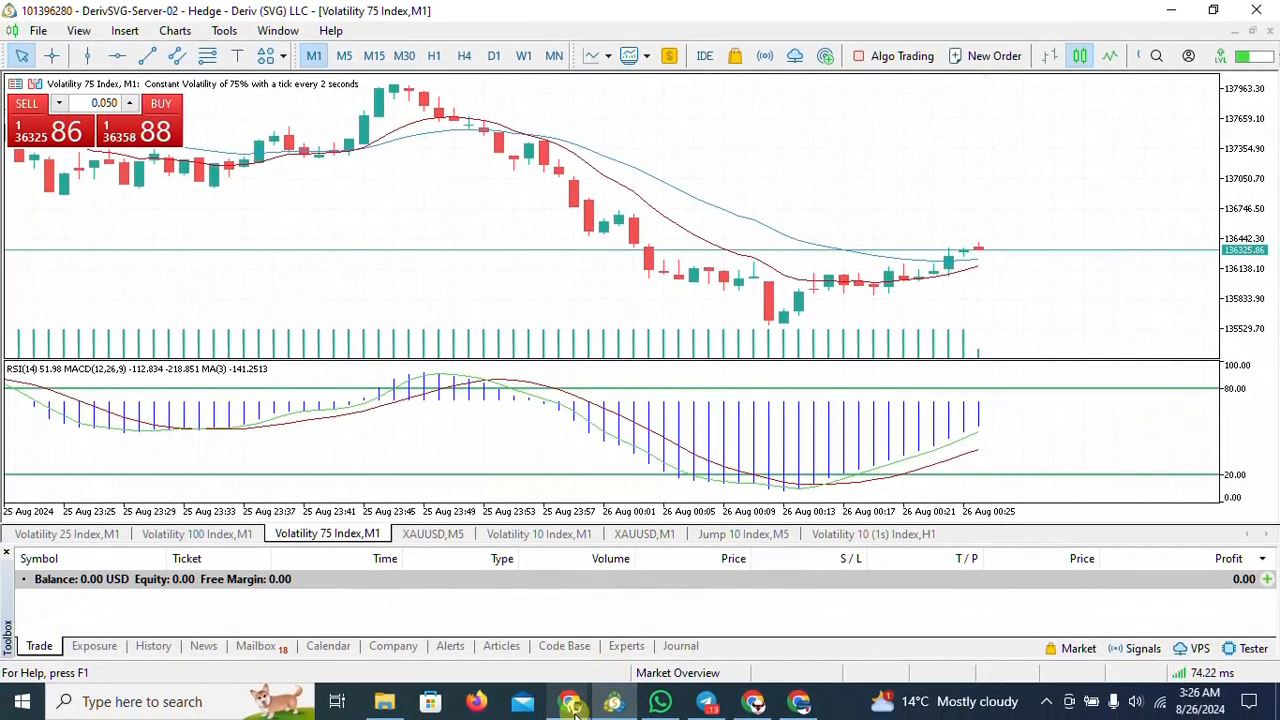
{"action": "left_click", "coordinate": [575, 703]}
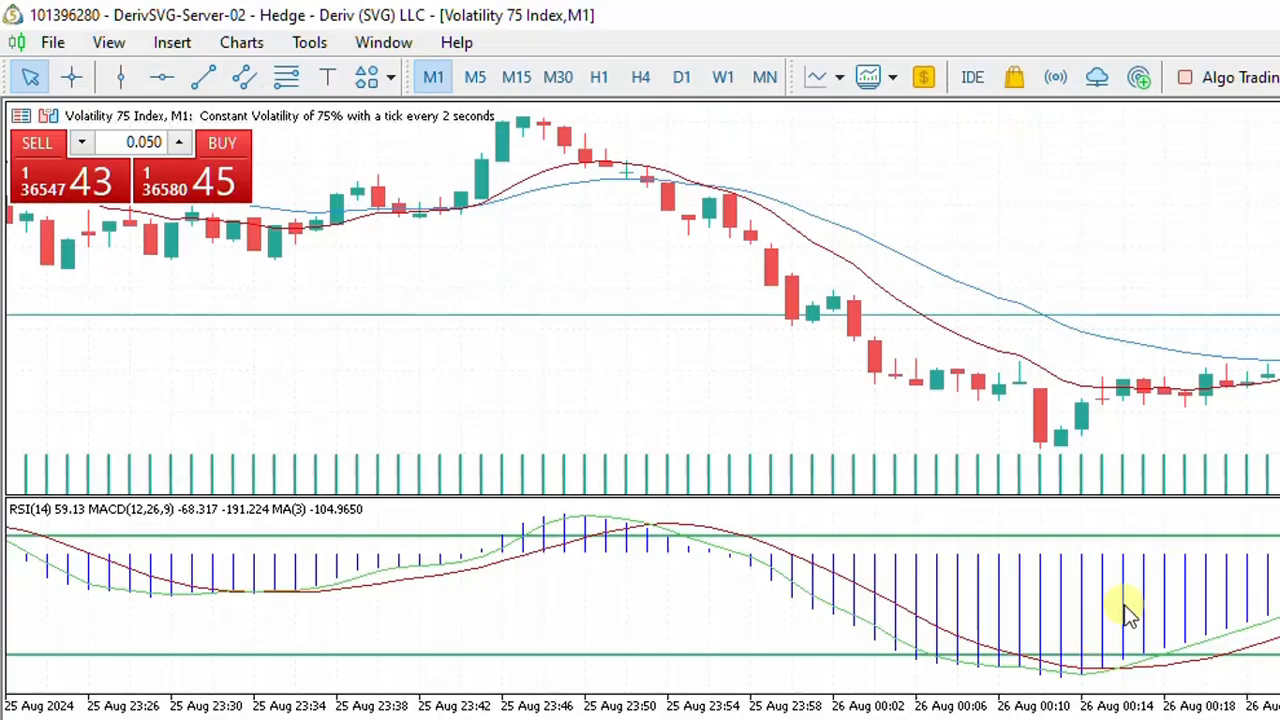
{"action": "left_click", "coordinate": [1241, 9]}
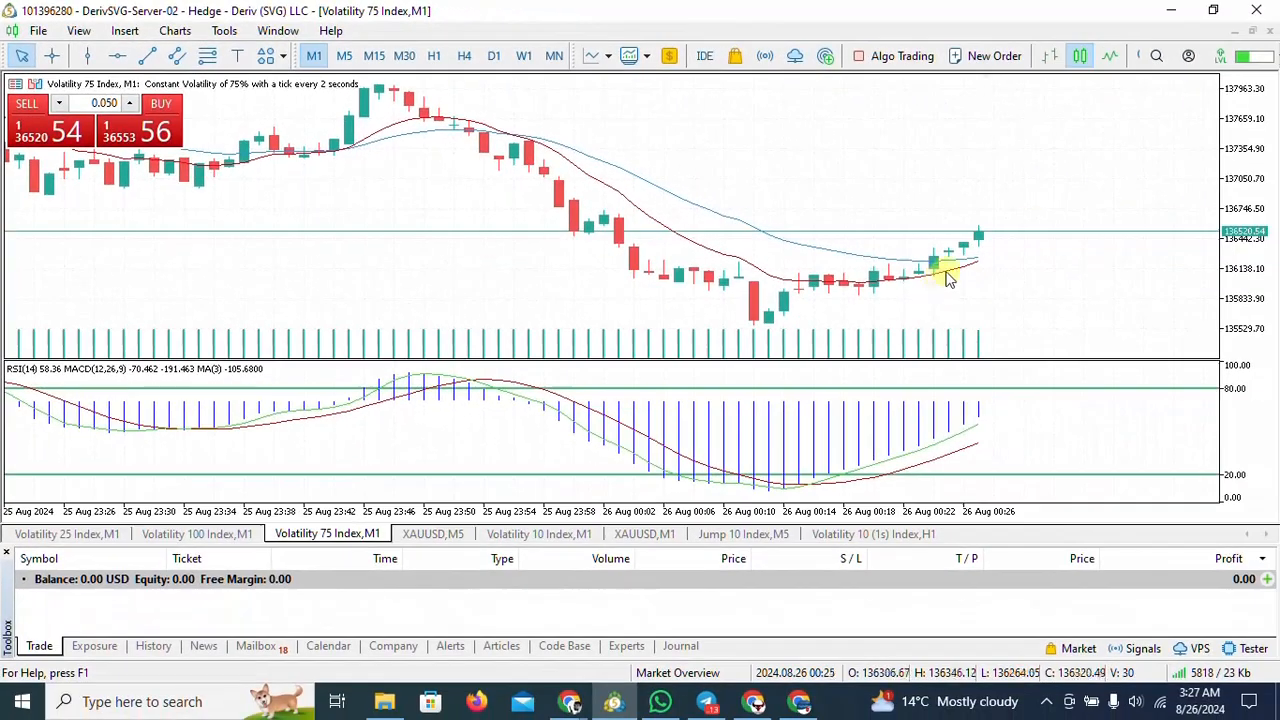
{"action": "mouse_move", "coordinate": [927, 302]}
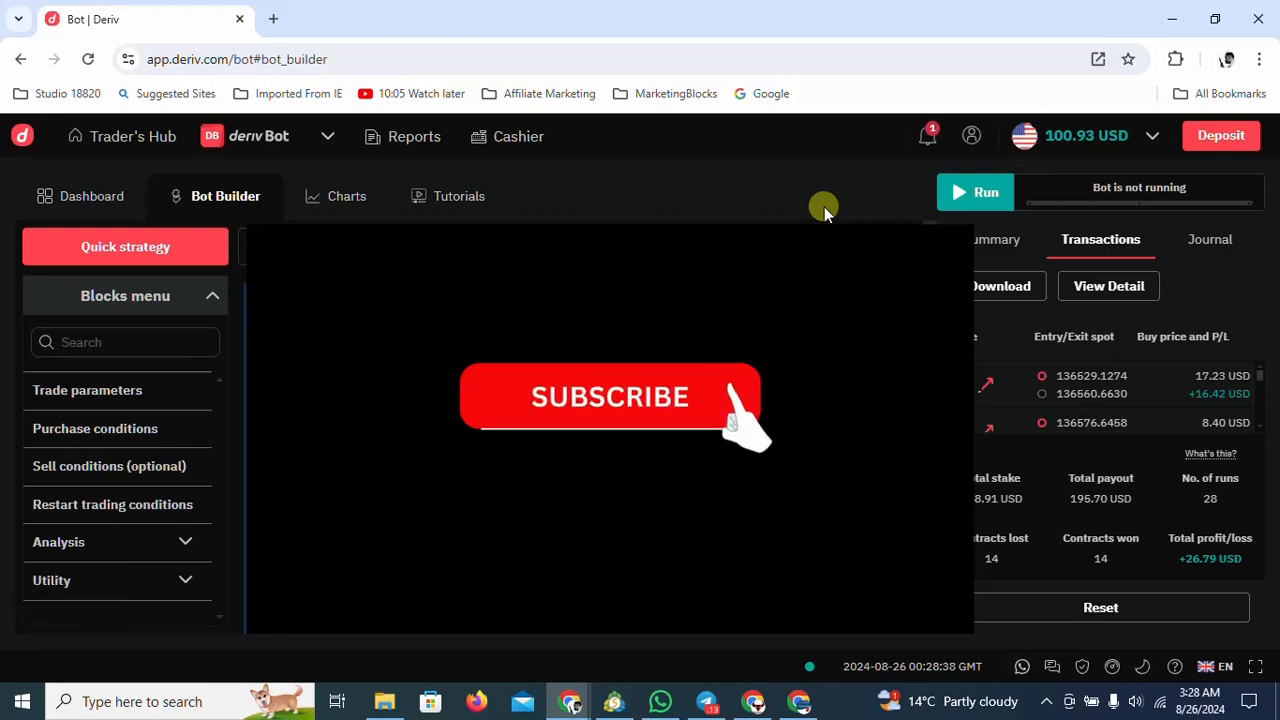
Stop the bot after 28 runs, 14 won and 14 lost, +26.79 USD profit.
{"action": "left_click", "coordinate": [610, 397]}
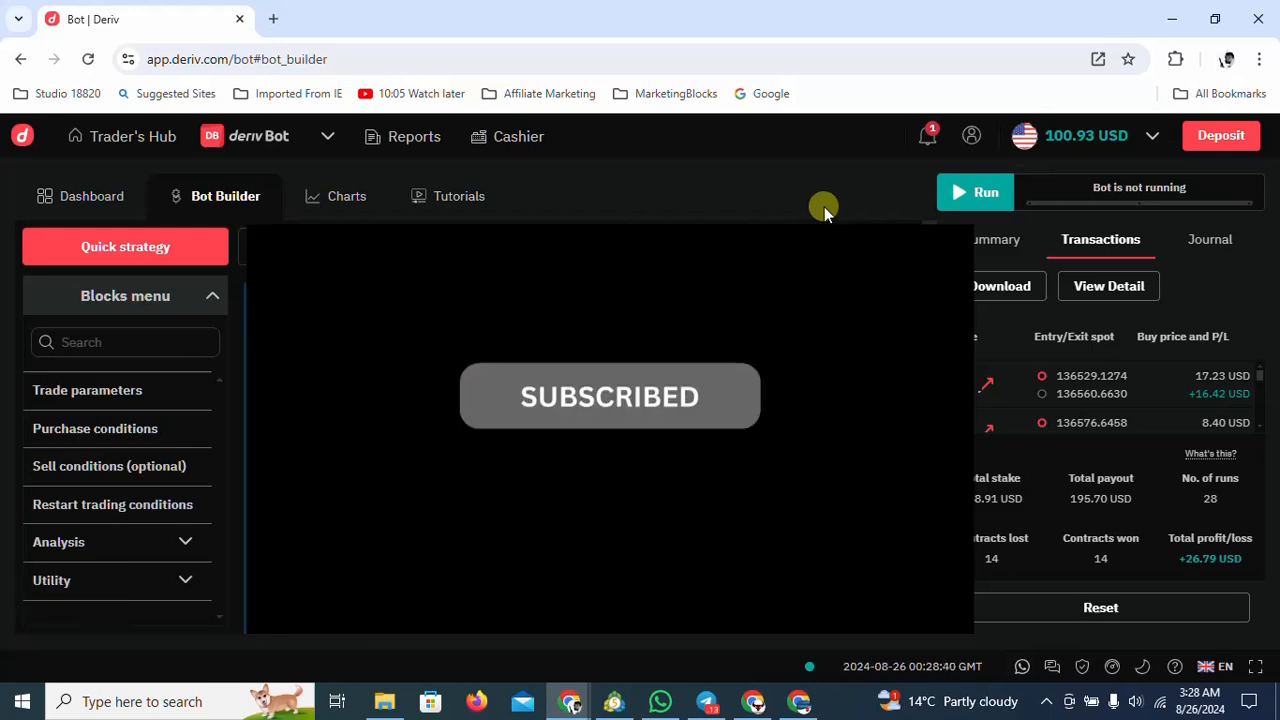